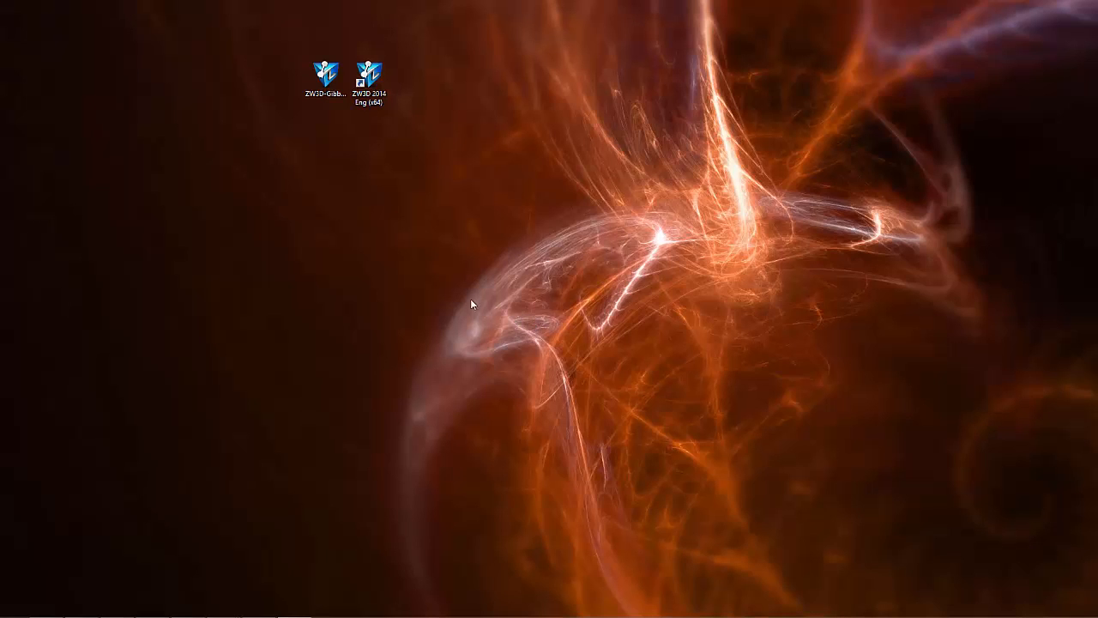
Step: Run the ZW3D-GibbsCAM installer as administrator, choosing option 1 (X64_English)
right_click(326, 69)
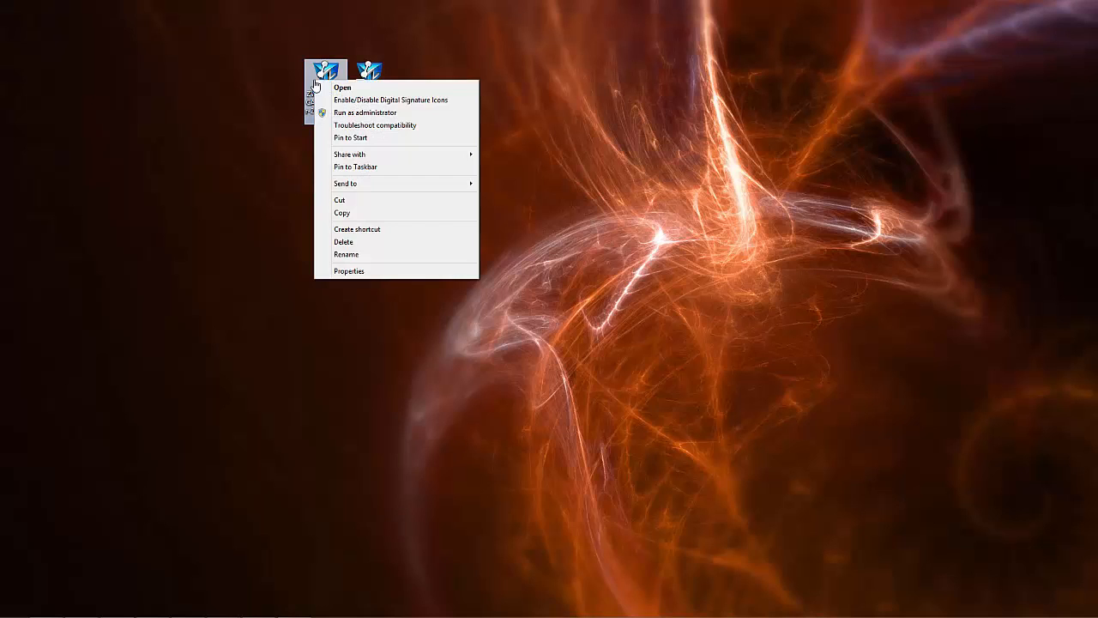
click(354, 100)
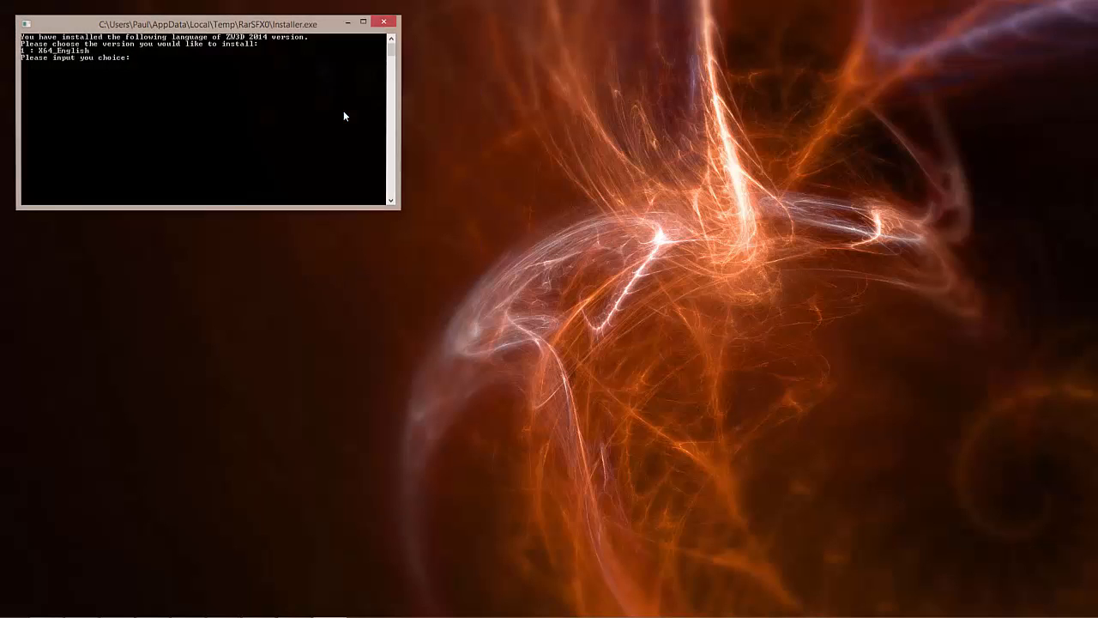
text(1)
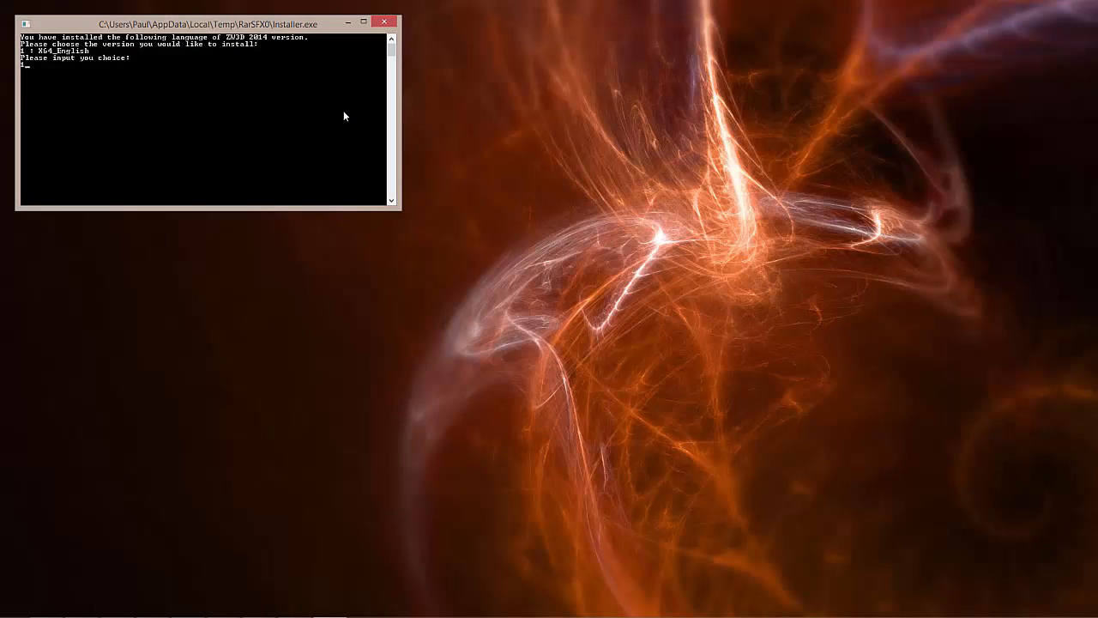
key(enter)
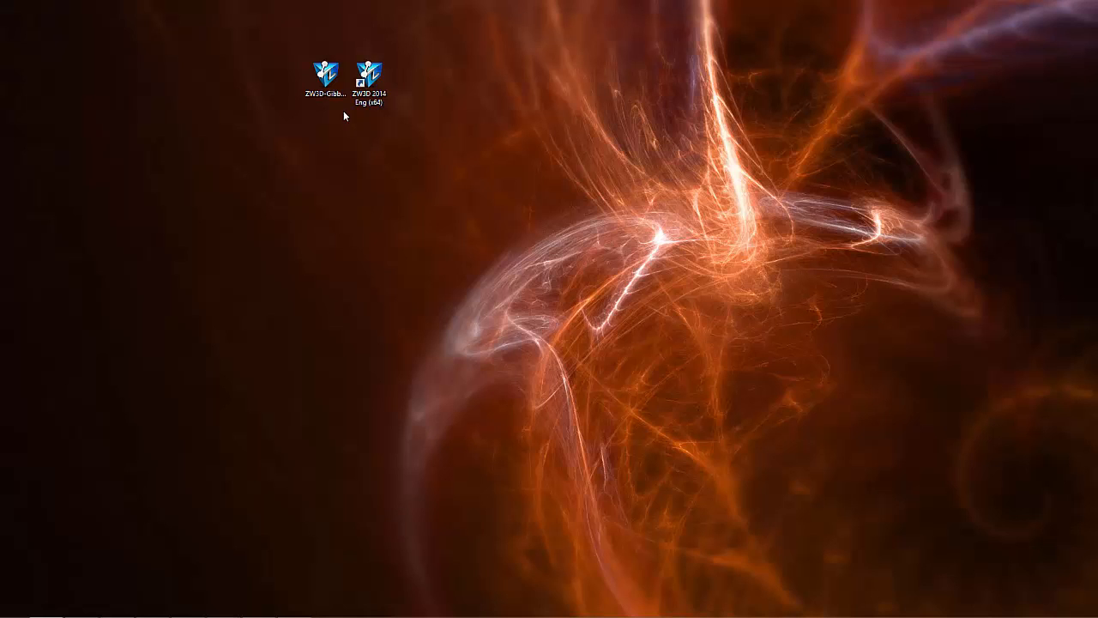
Step: Launch ZW3D 2014 and open the recent file 'Cover for GibbsCAM Transfer.Z3'
click(373, 67)
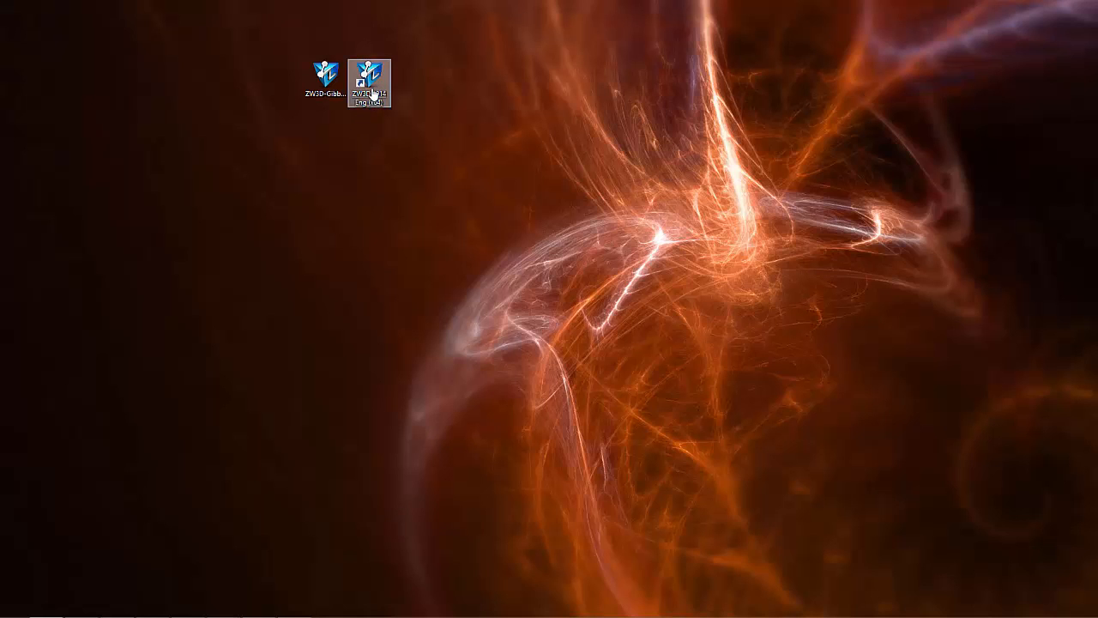
double_click(369, 70)
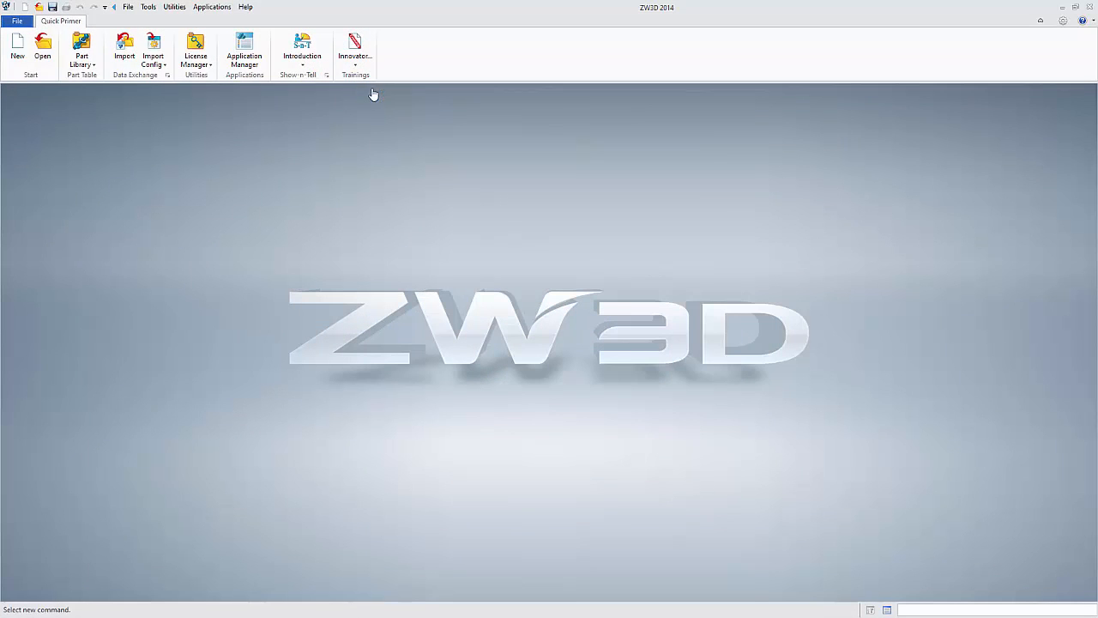
click(15, 20)
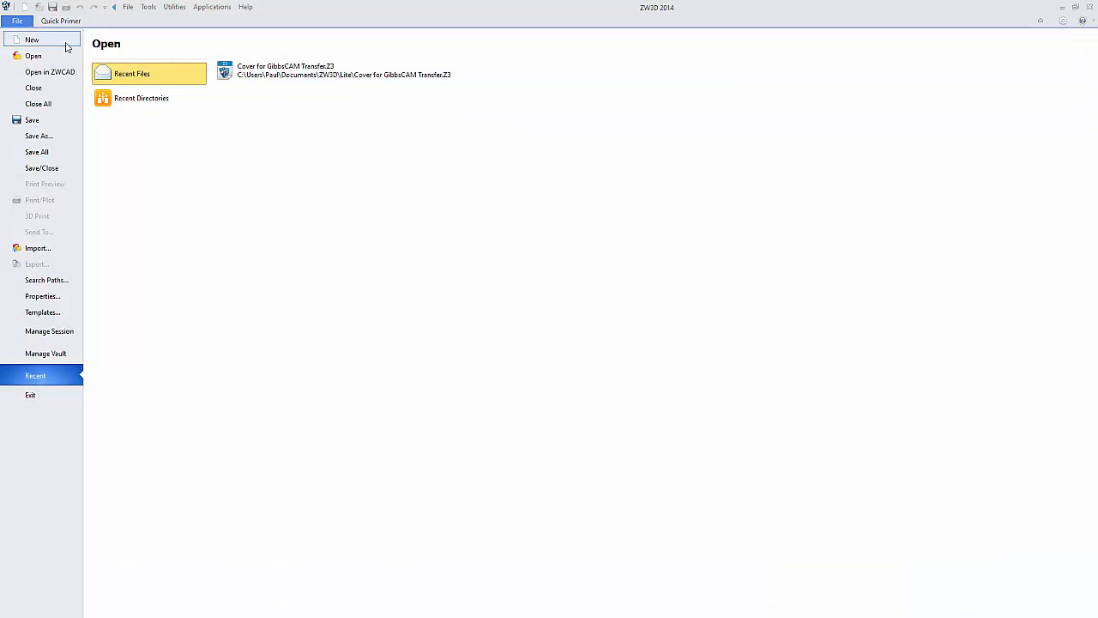
double_click(309, 70)
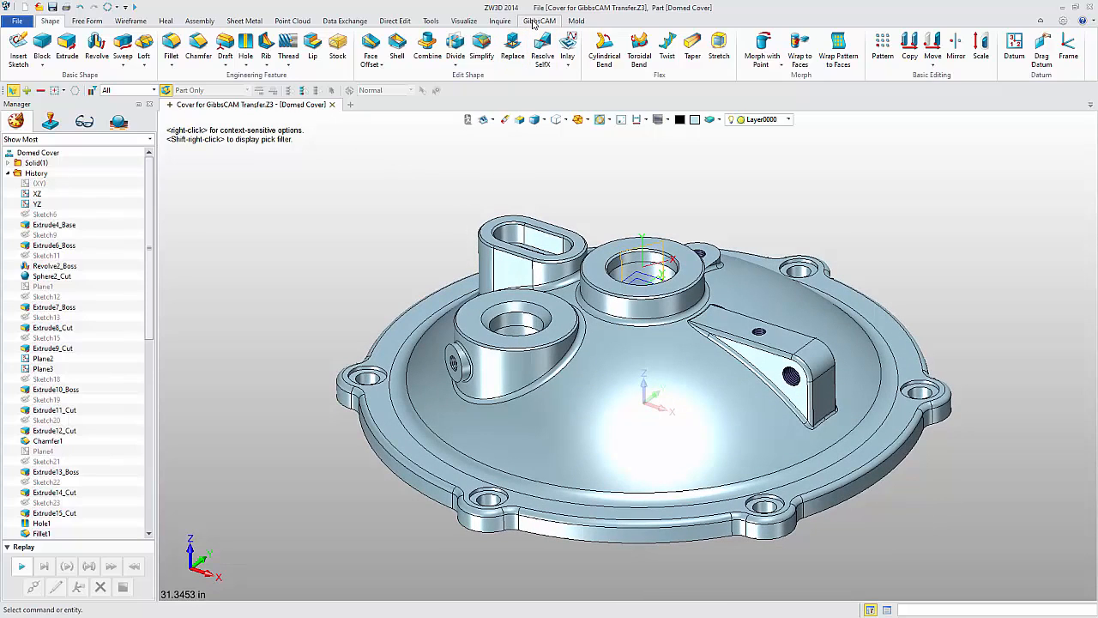
Step: Set the GibbsCAM transfer format to ParaSolid and accept GibbsCAM's open options and attribute map
click(541, 20)
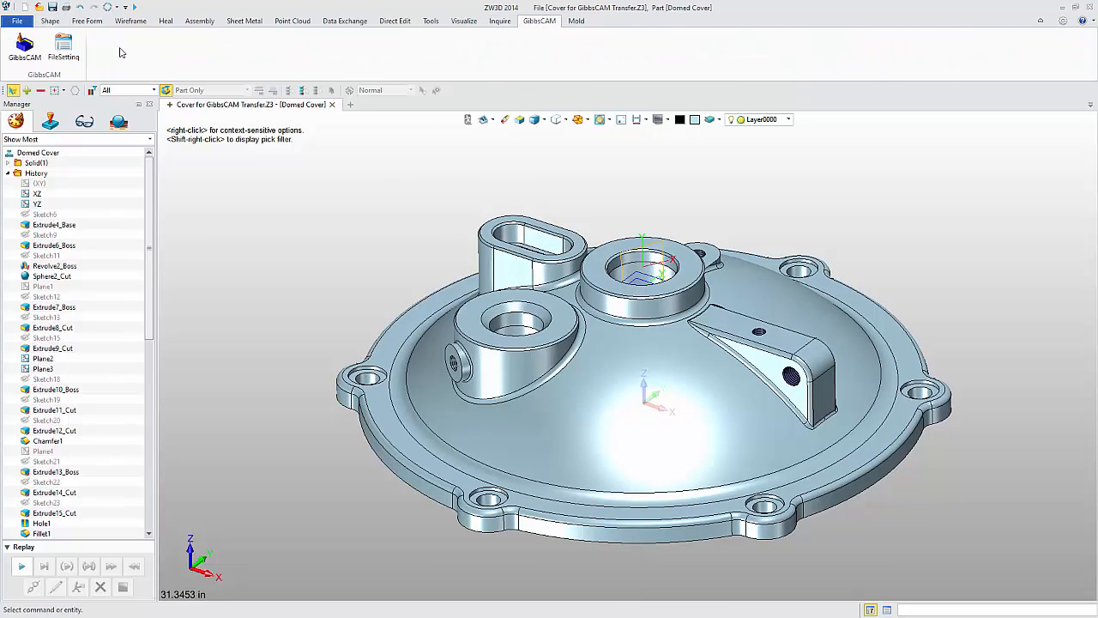
click(65, 40)
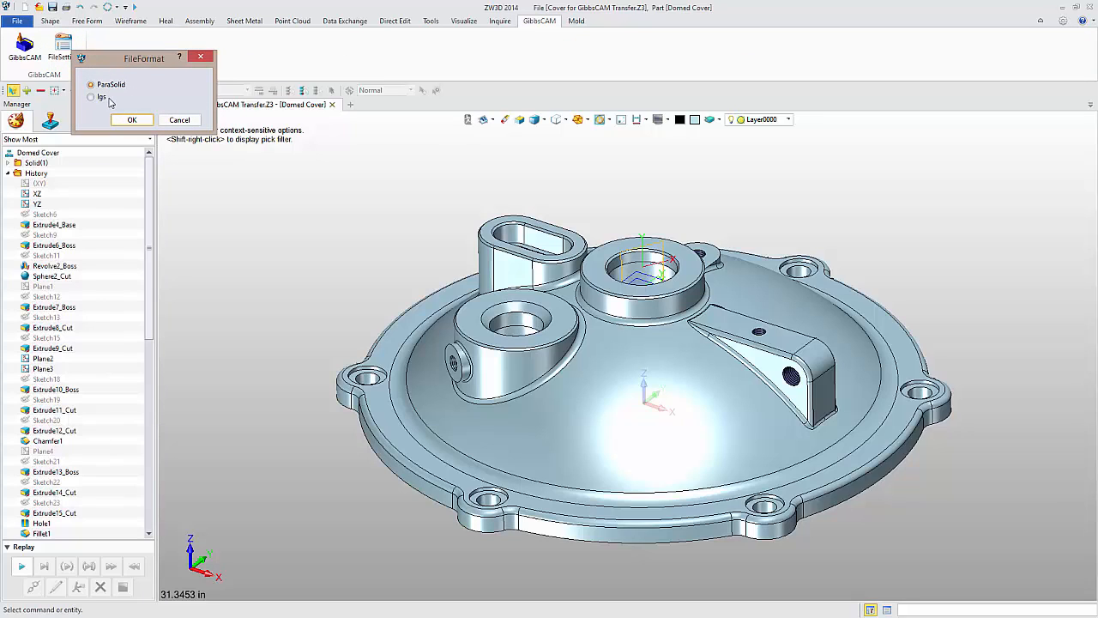
click(132, 119)
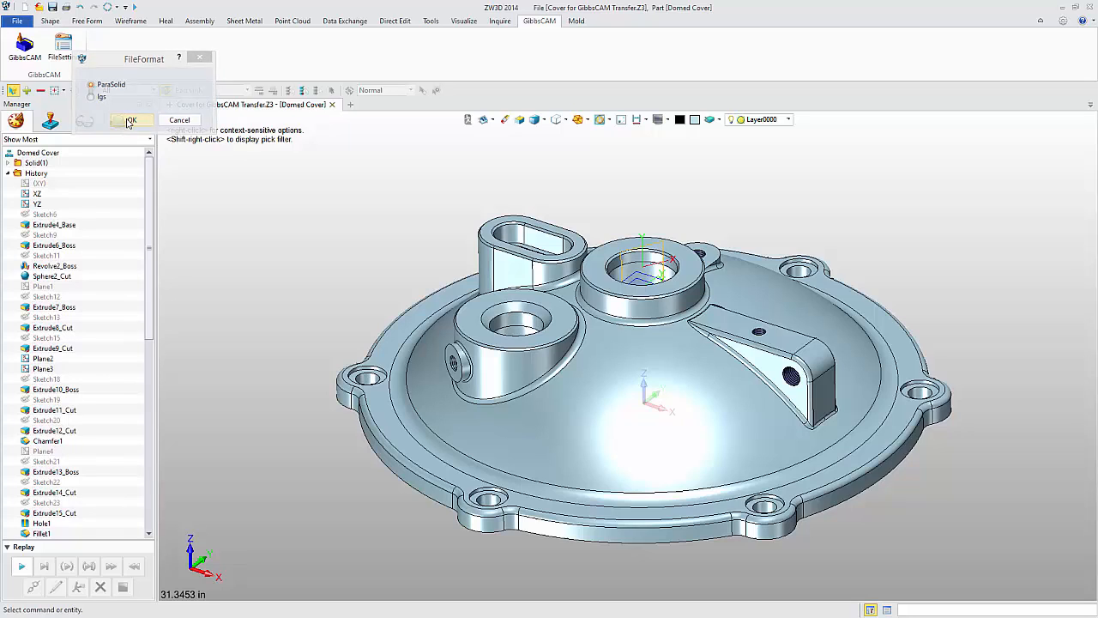
click(130, 119)
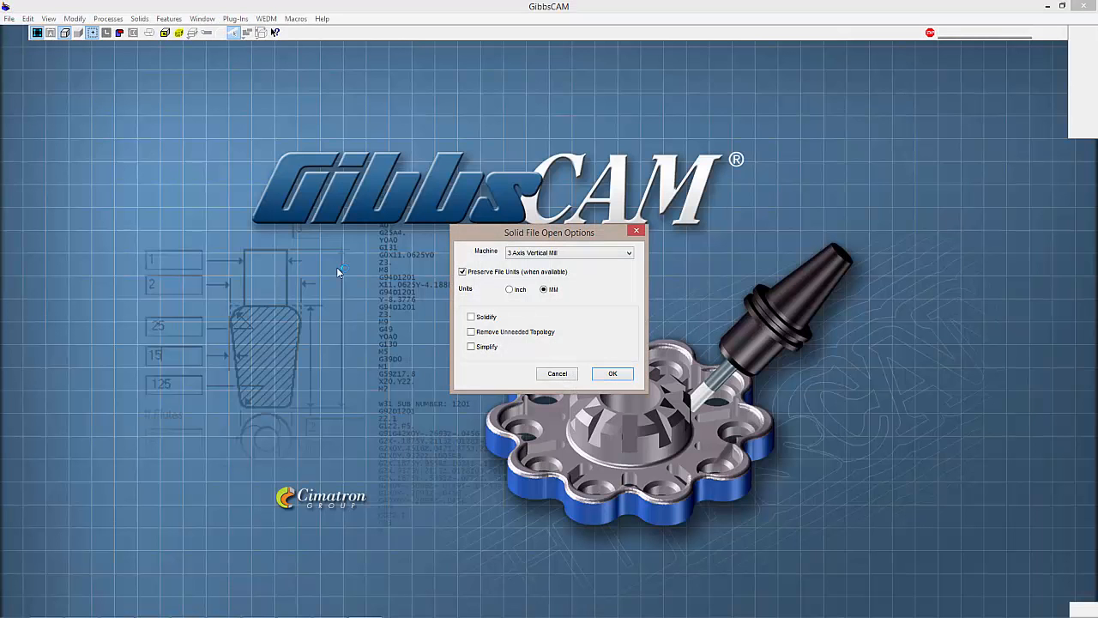
click(611, 373)
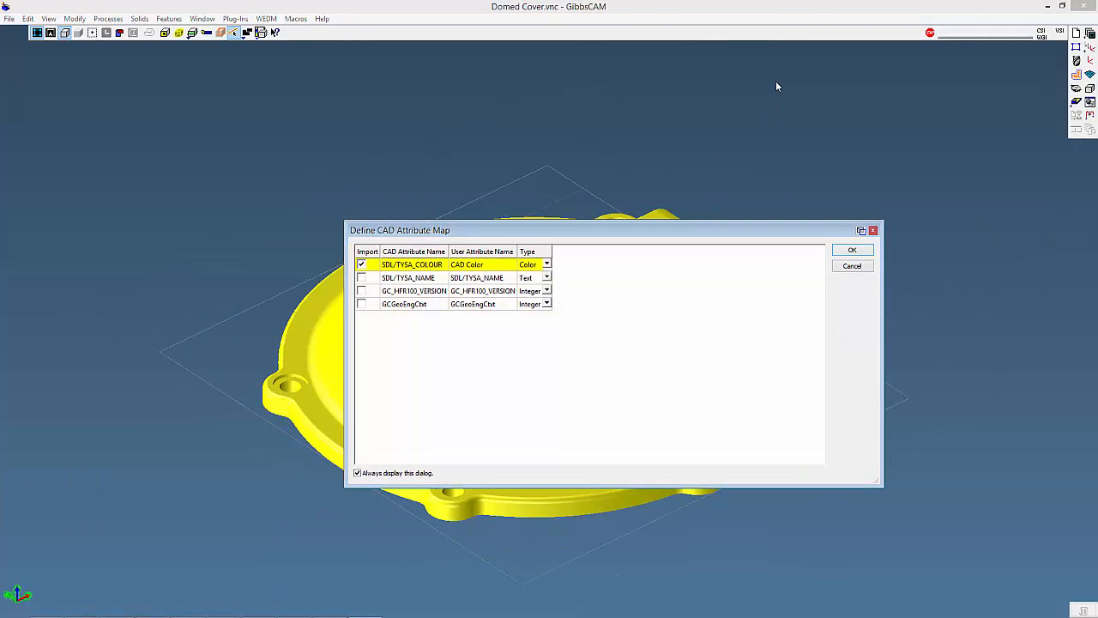
click(852, 249)
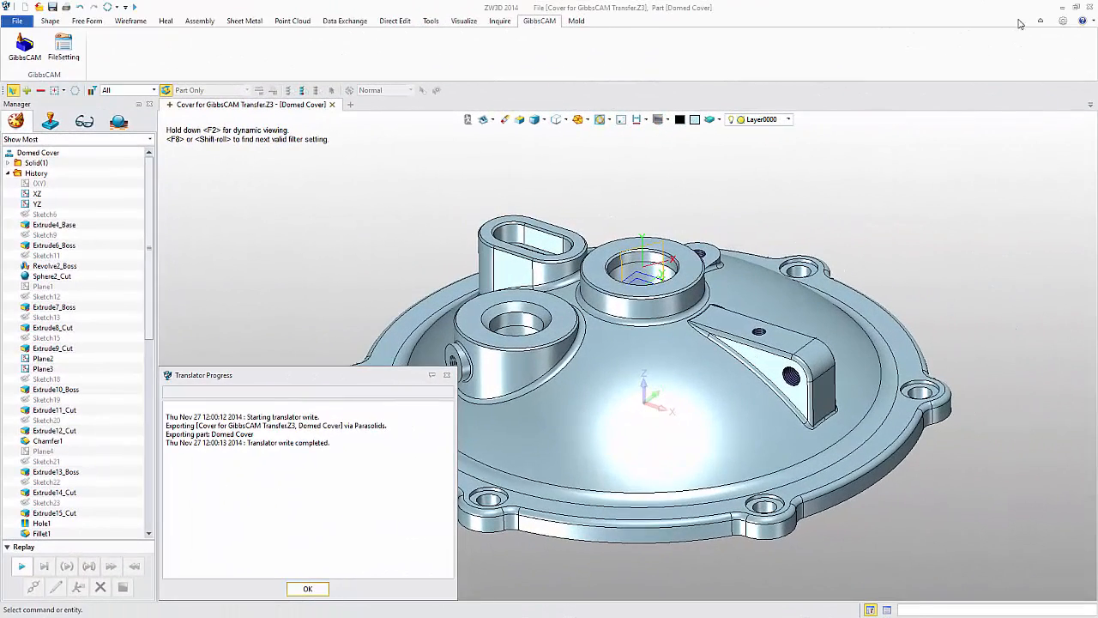
Step: Close the Translator Progress report and insert a new sketch on the chosen plane
click(307, 589)
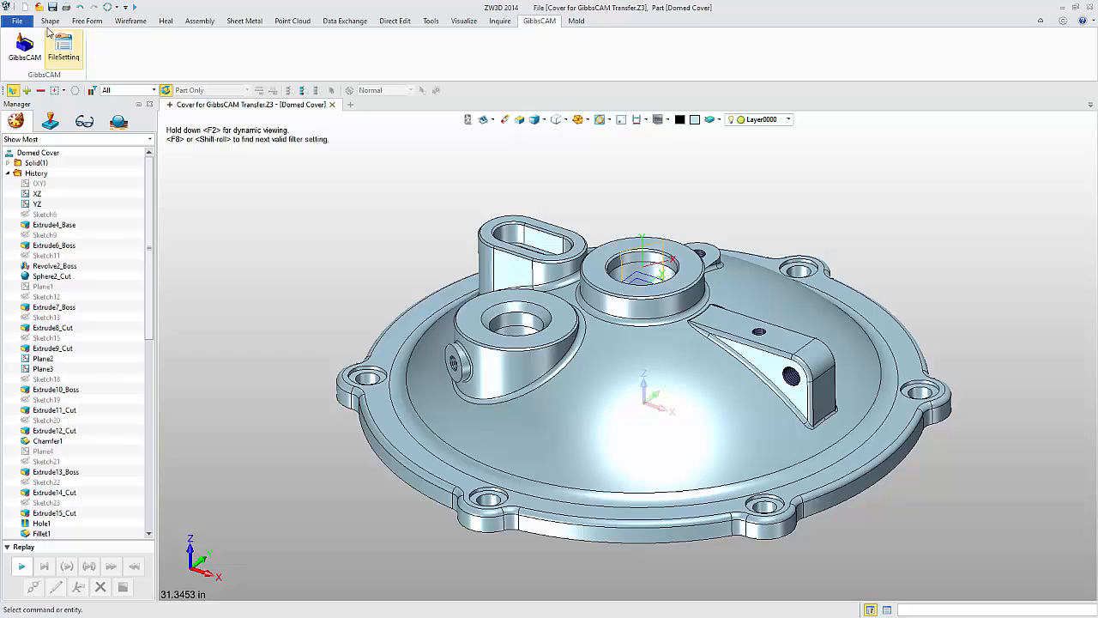
click(52, 20)
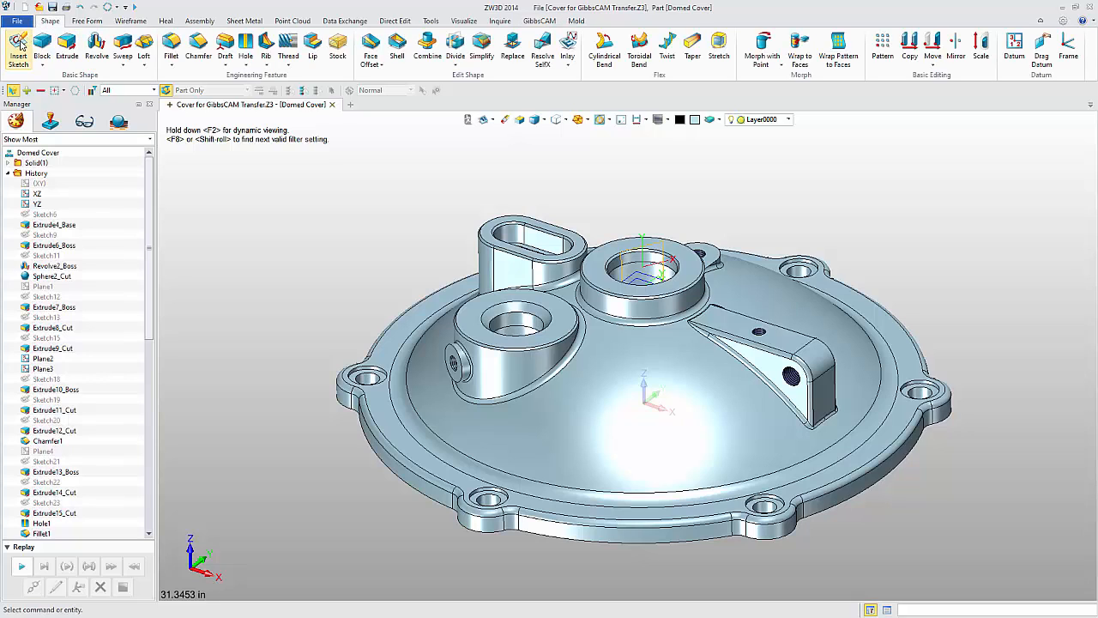
click(19, 41)
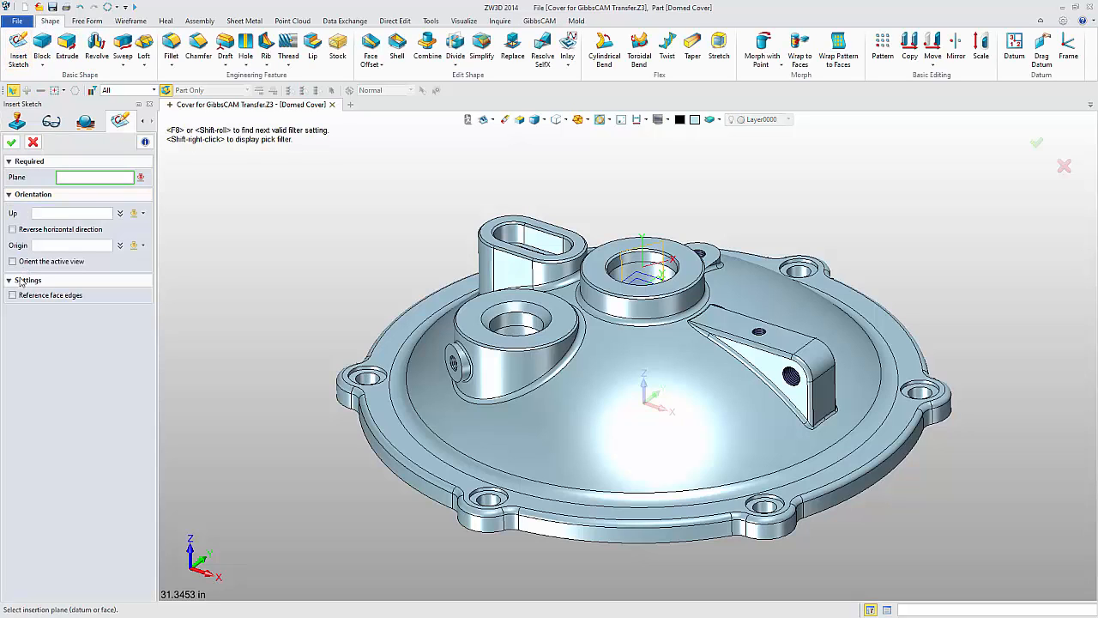
click(12, 295)
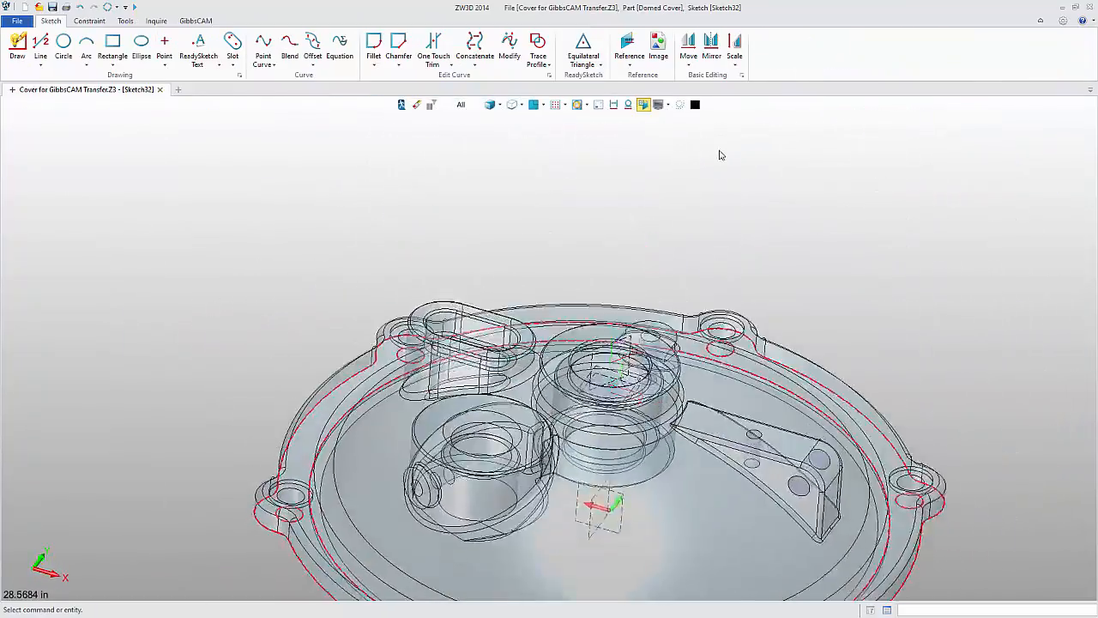
Step: Project the cover's outline and circular edges into the sketch as reference curves
click(627, 47)
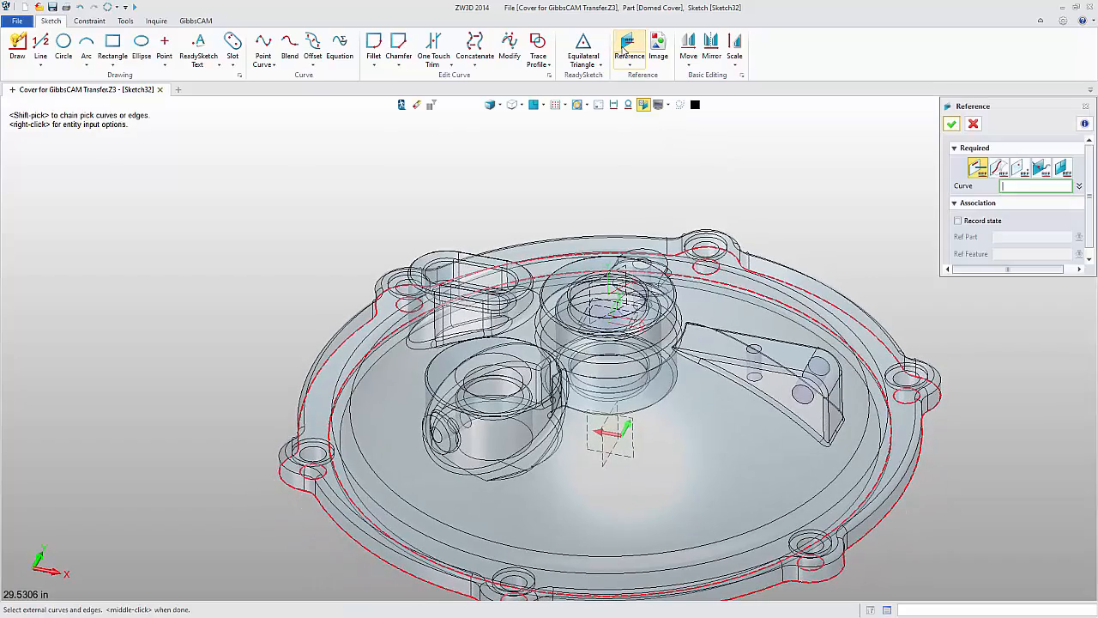
click(492, 376)
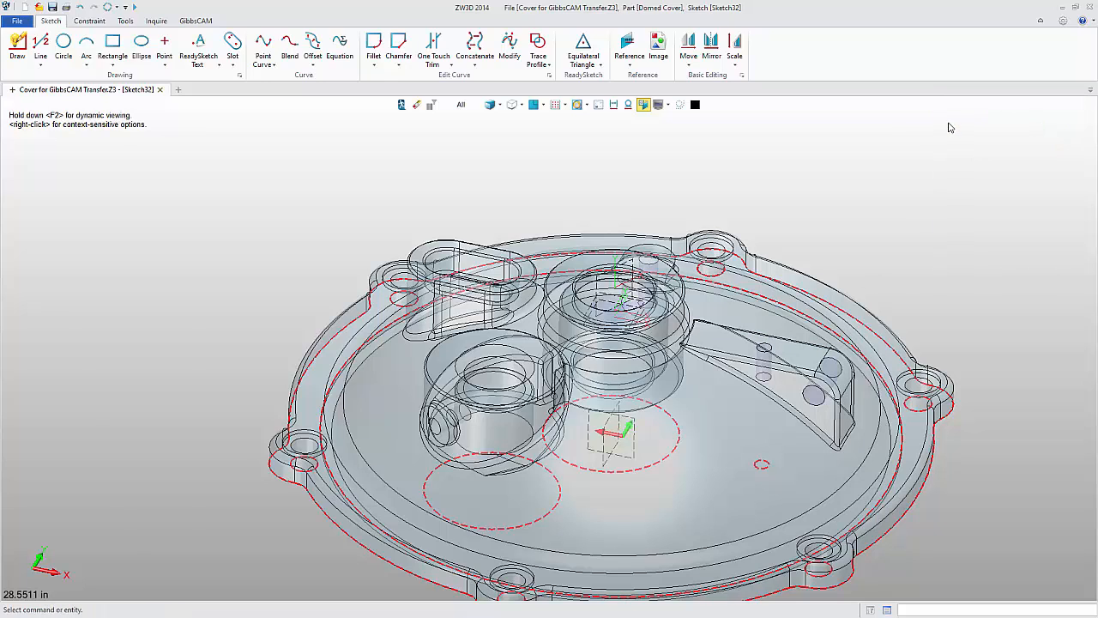
mouse_move(197, 43)
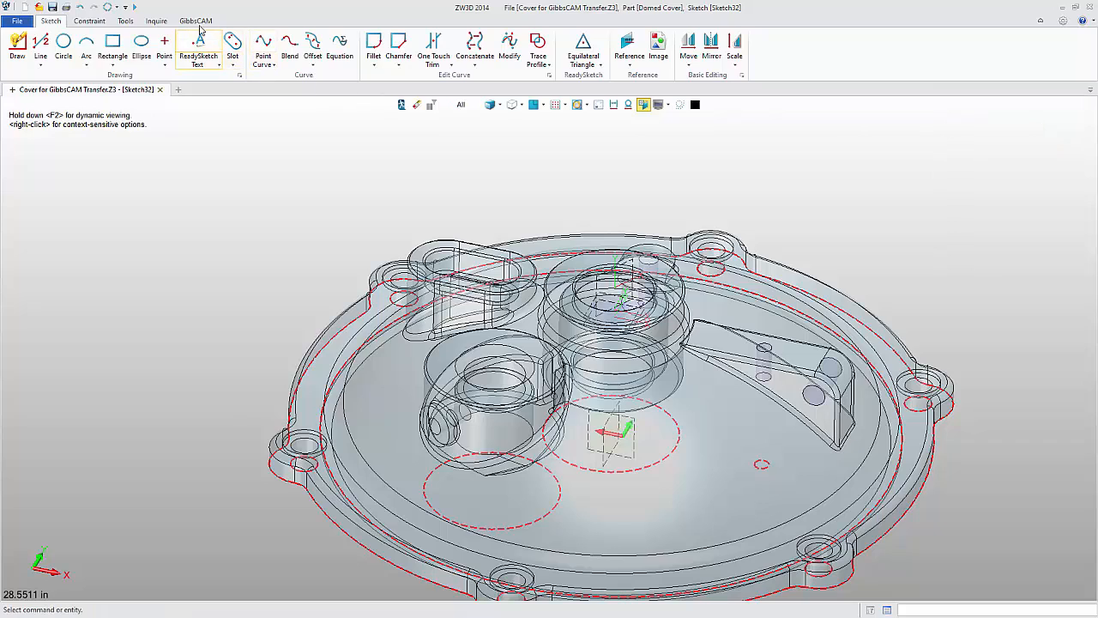
Step: Use the GibbsCAM button on the GibbsCAM tab to transfer the projected sketch
click(196, 21)
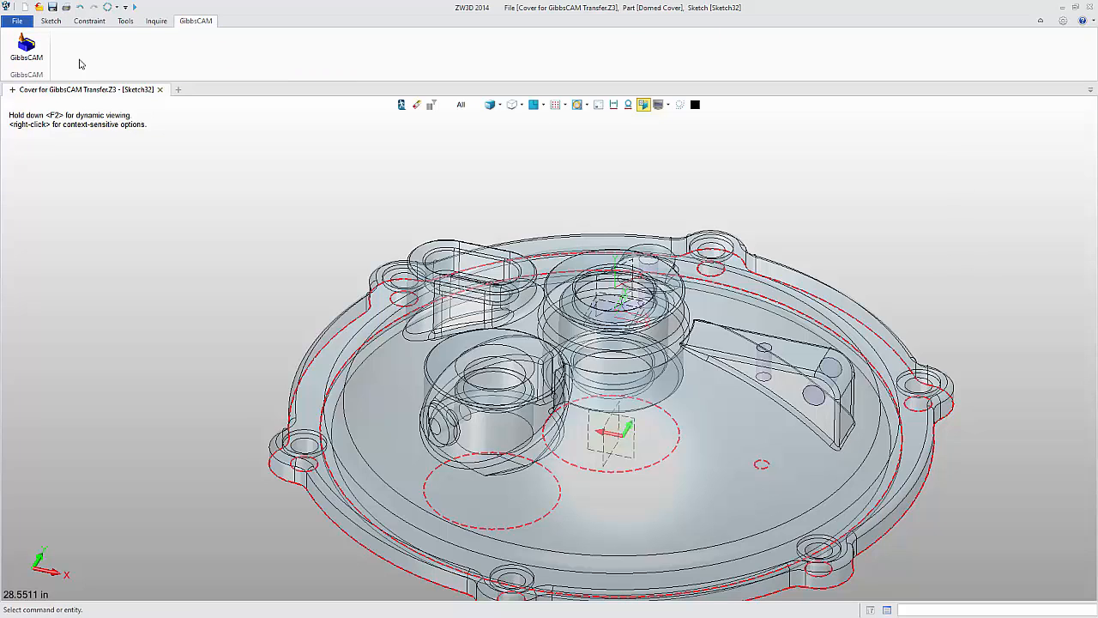
click(28, 43)
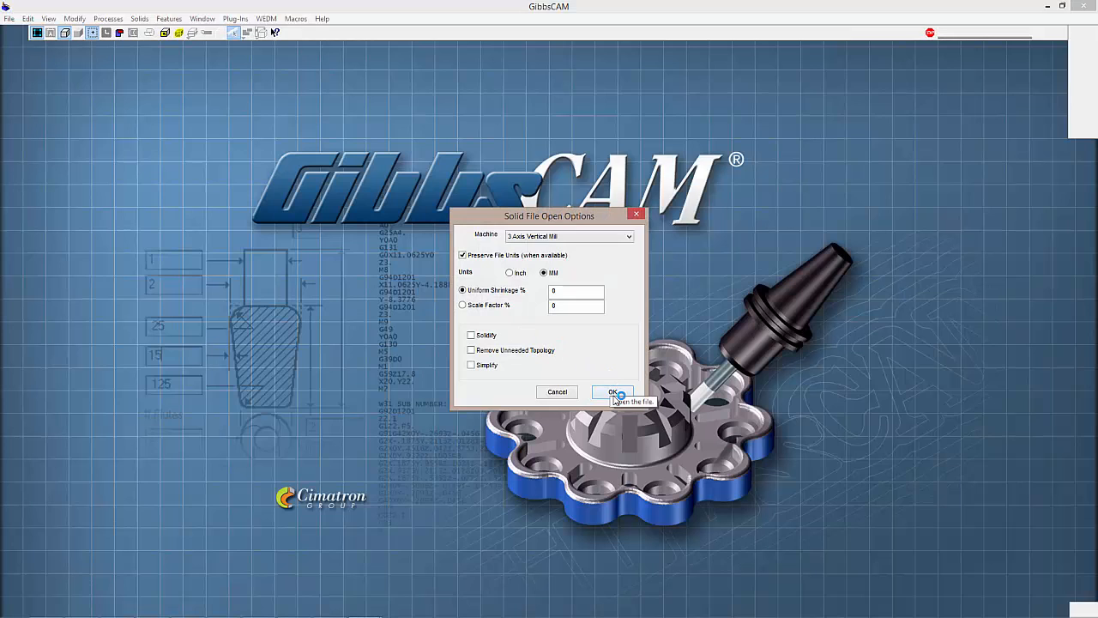
Step: Import the sketch into GibbsCAM via IGES and select IGES Level #0 in Workgroup
click(611, 393)
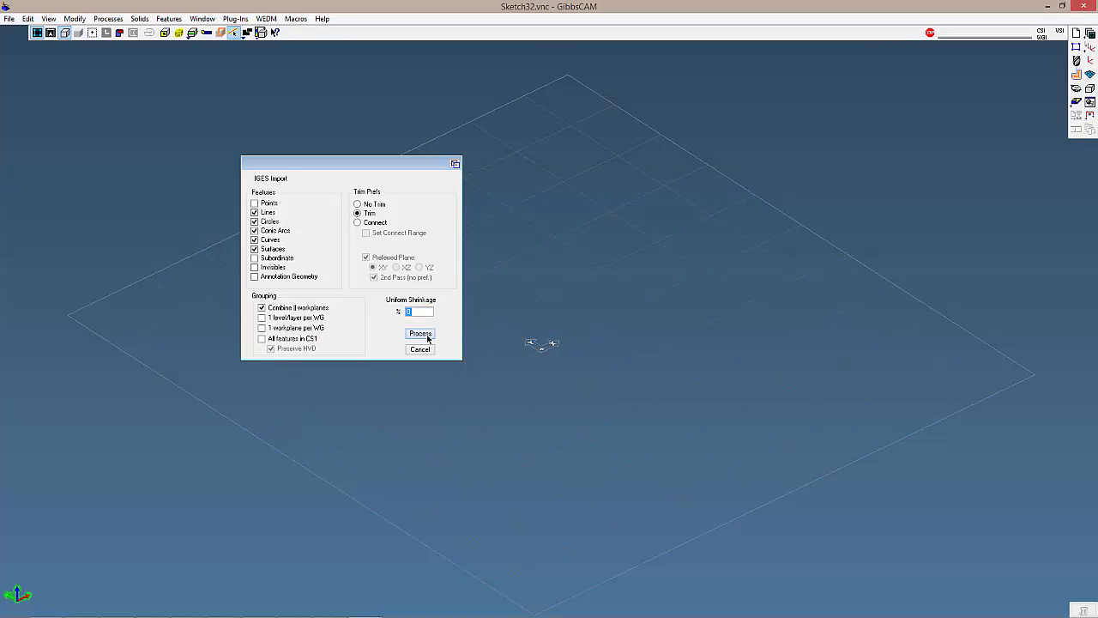
click(419, 333)
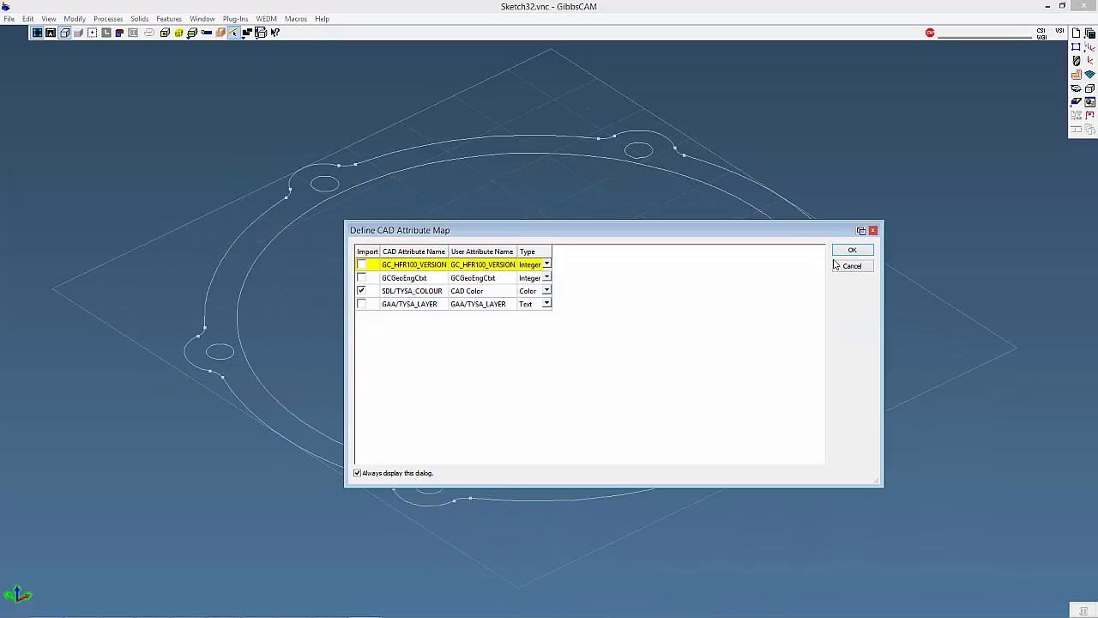
click(853, 250)
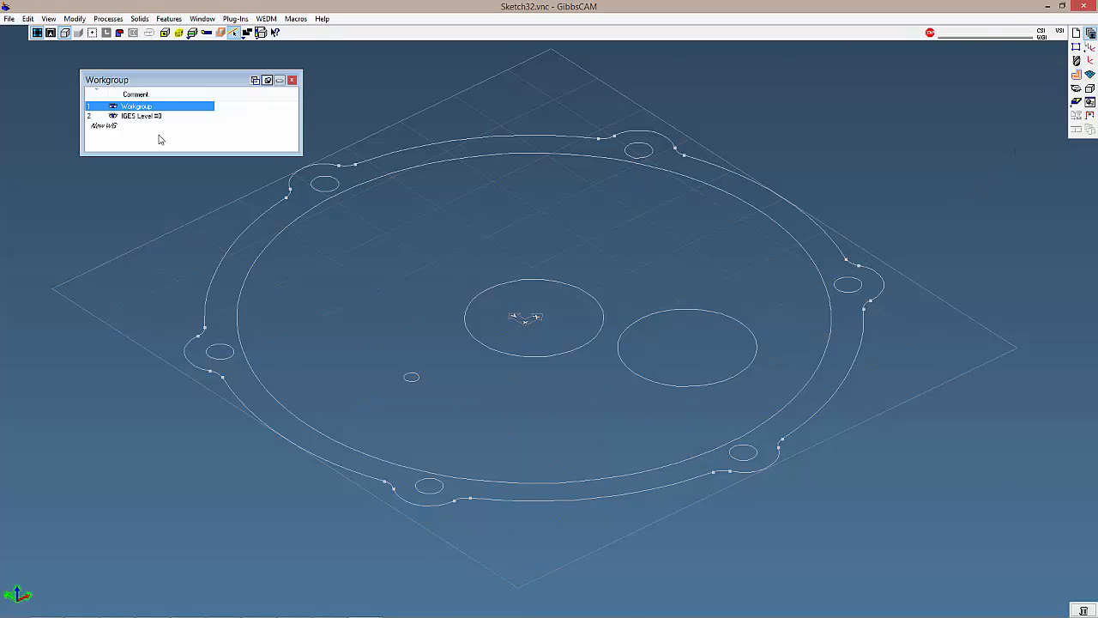
click(140, 115)
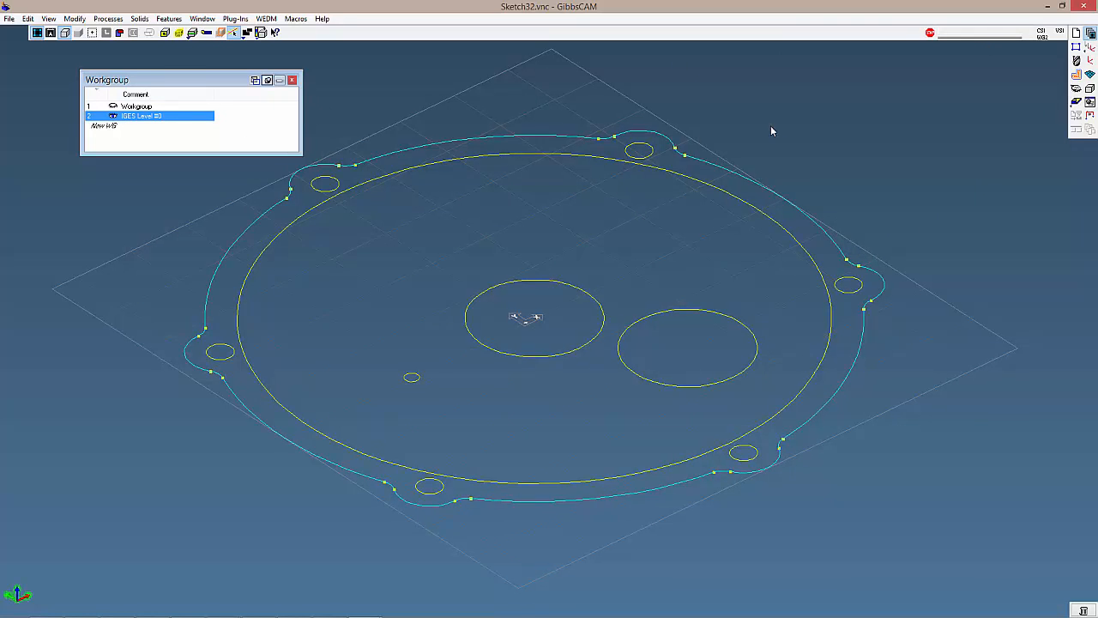